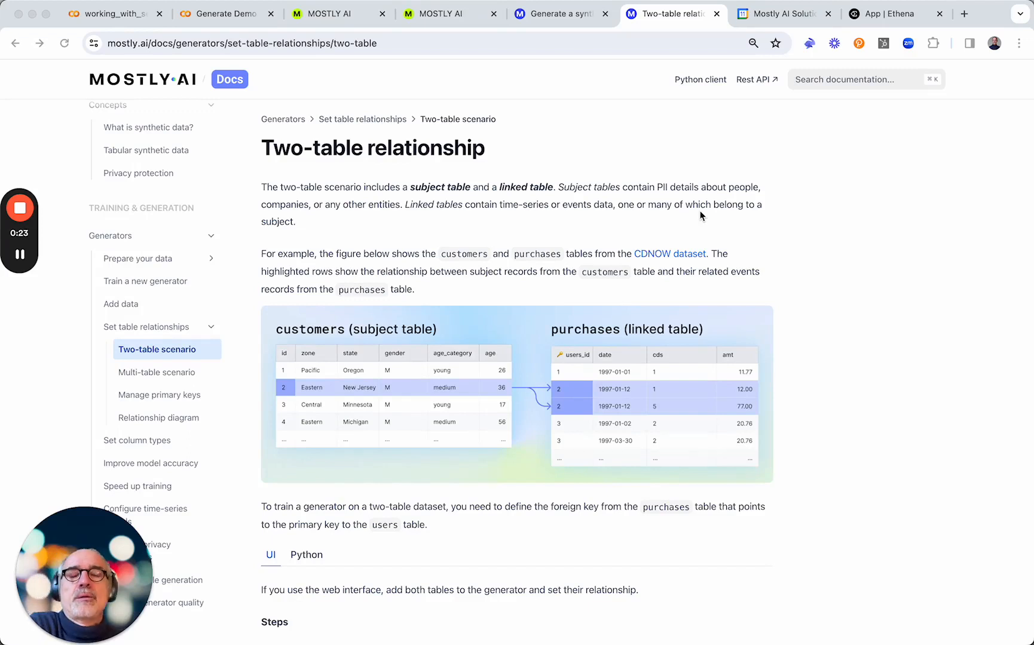
mouse_move(555, 235)
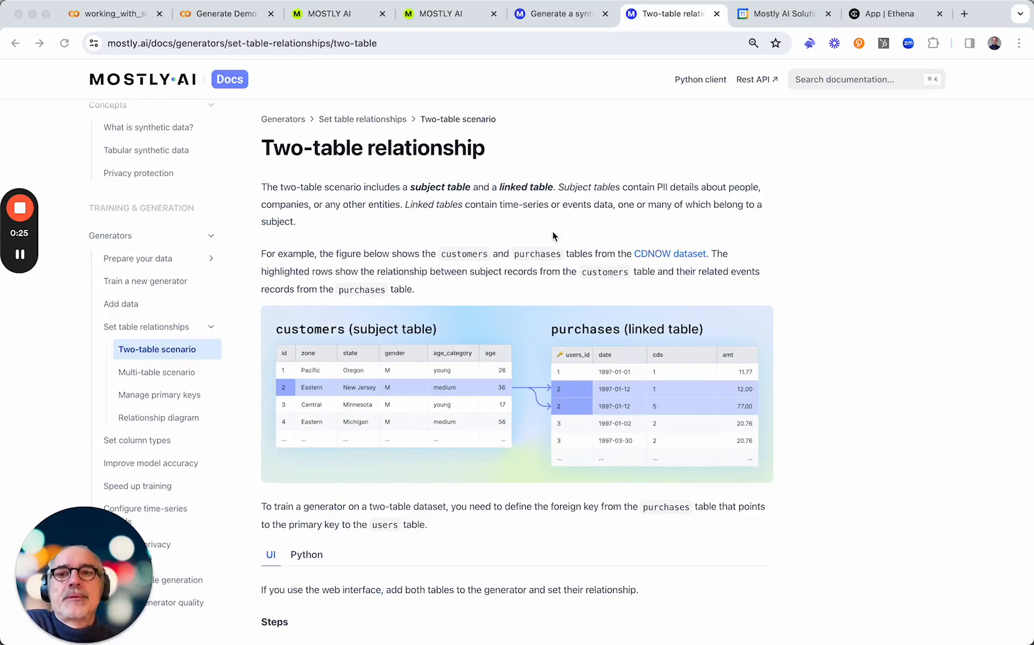
mouse_move(448, 324)
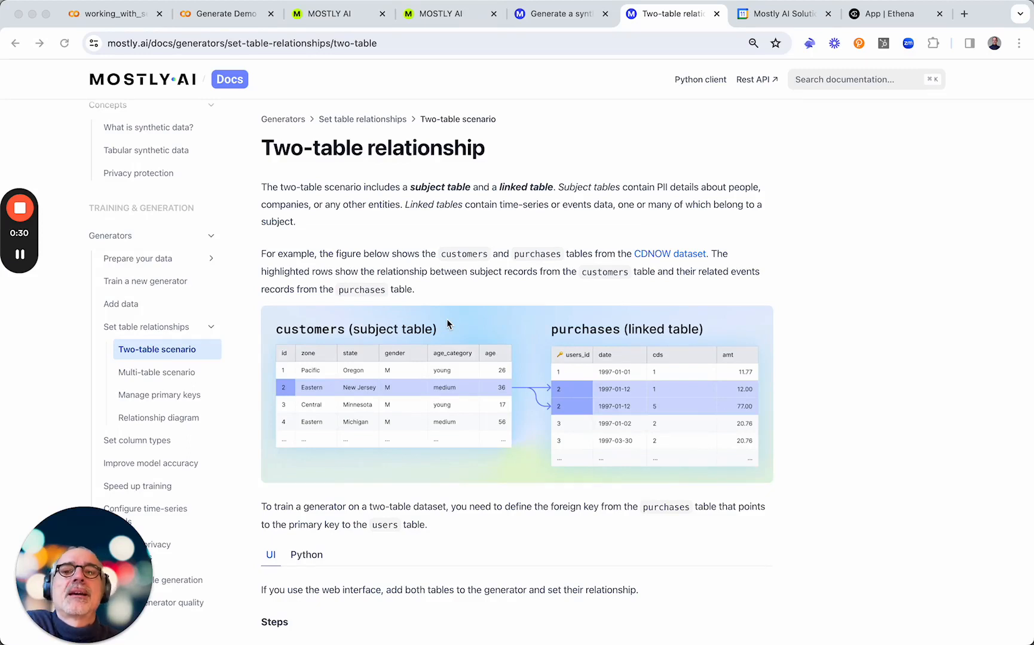
mouse_move(539, 430)
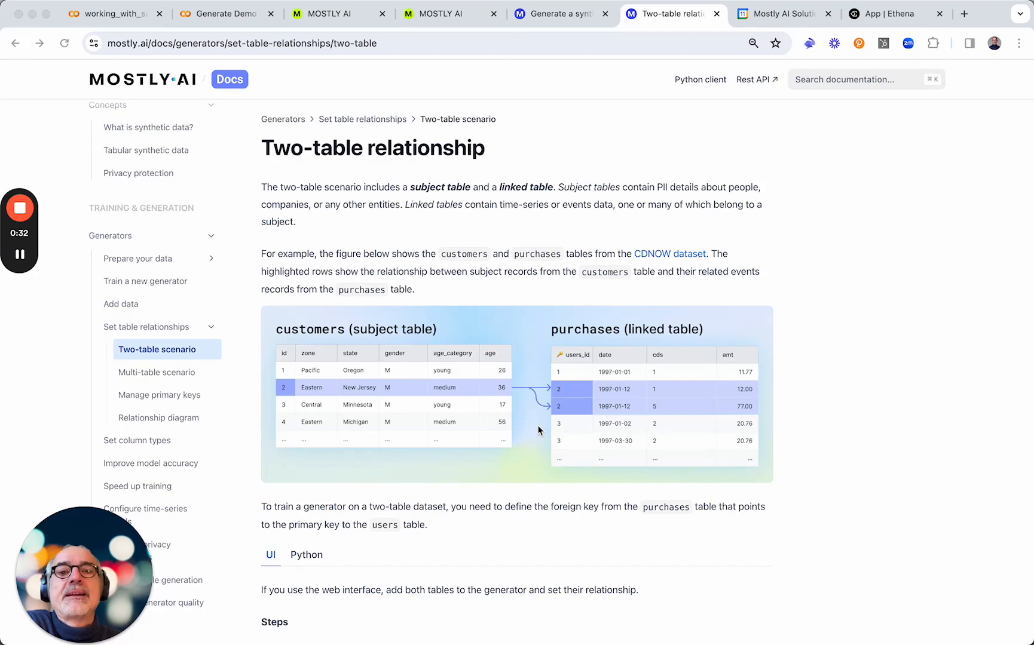
mouse_move(579, 389)
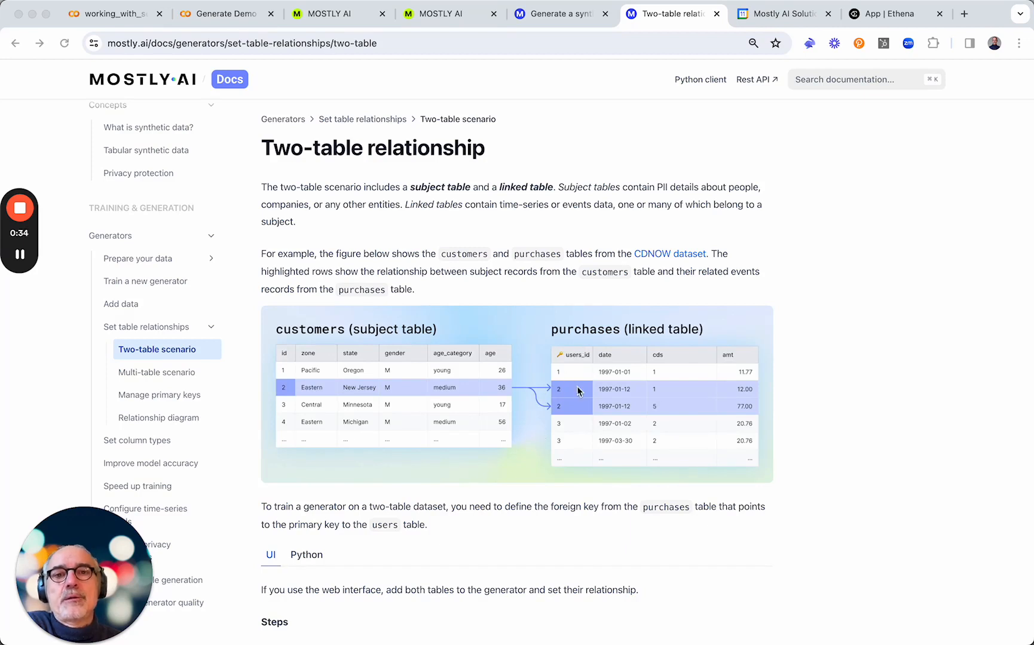
mouse_move(423, 389)
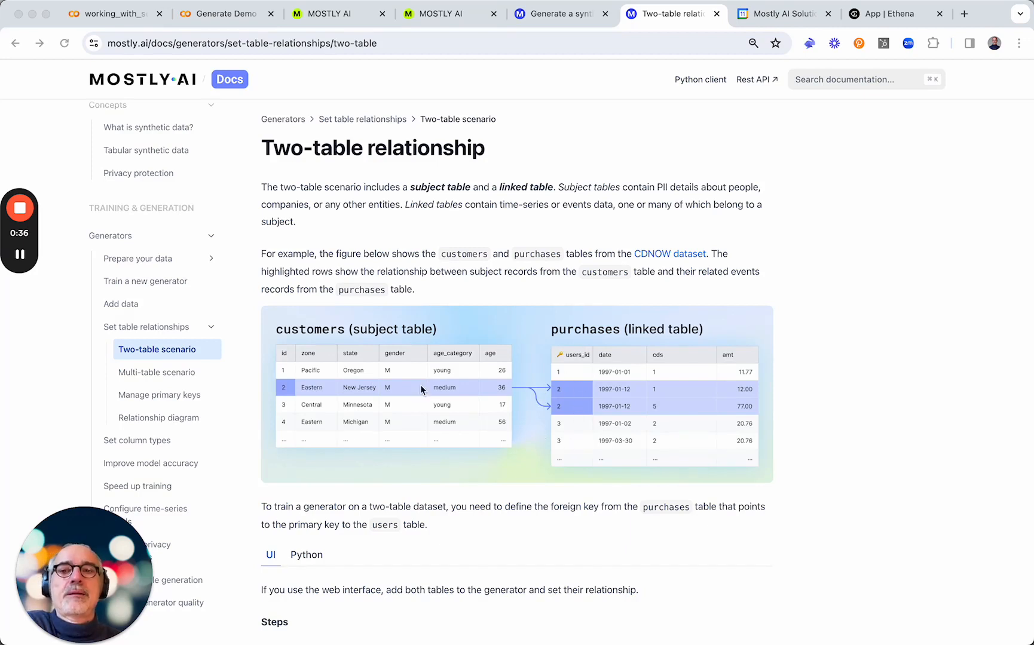
mouse_move(342, 385)
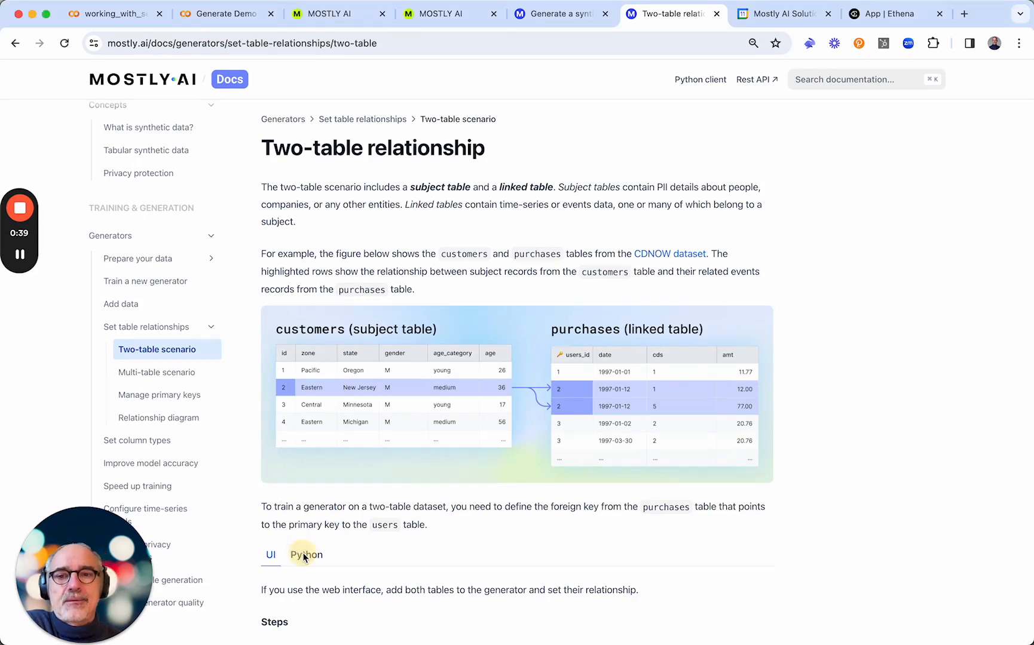
Switch from the two-table relationship docs to the MOSTLY AI Generators list.
left_click(330, 13)
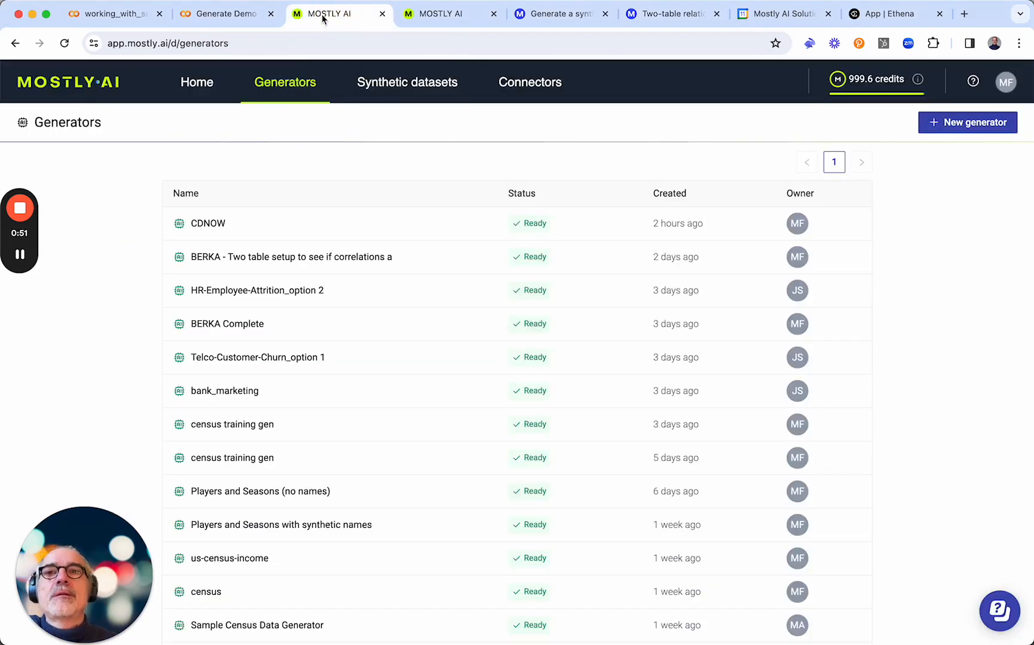
Return from the Generators list with CDNOW Ready to the Generate Demo Colab notebook.
left_click(226, 13)
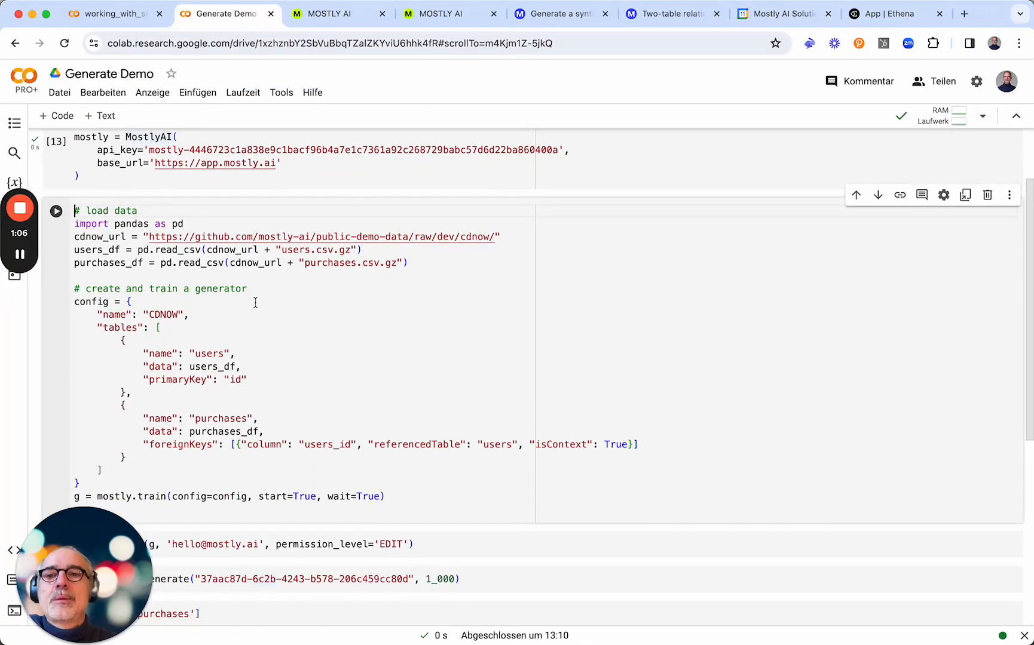
Run the mostly.generate cell to create 1,000 synthetic subjects from the CDNOW generator.
scroll("down", 3)
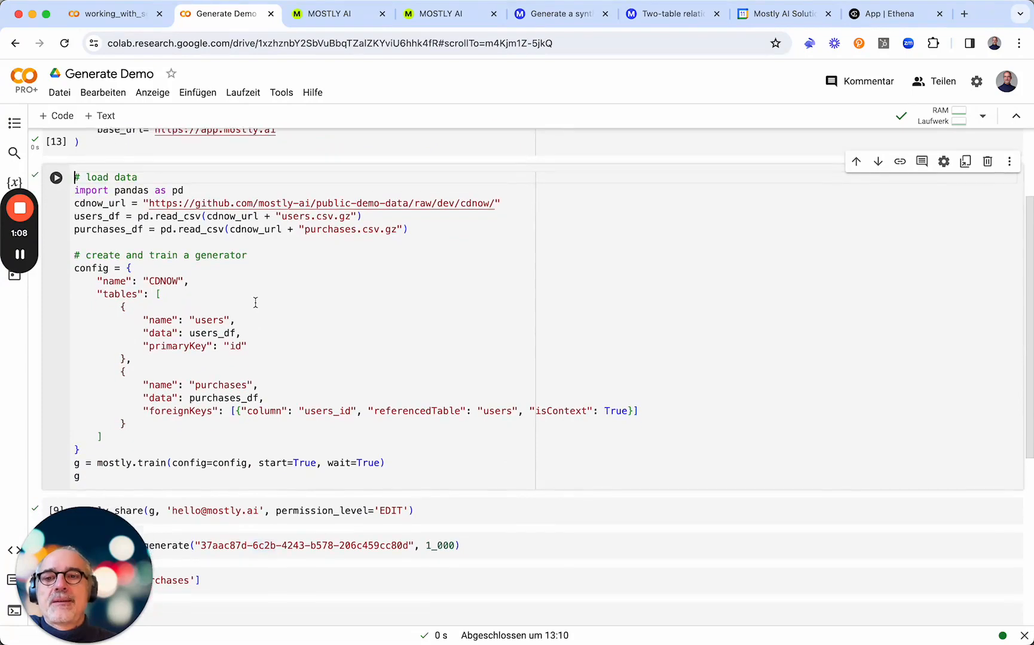
scroll("down", 3)
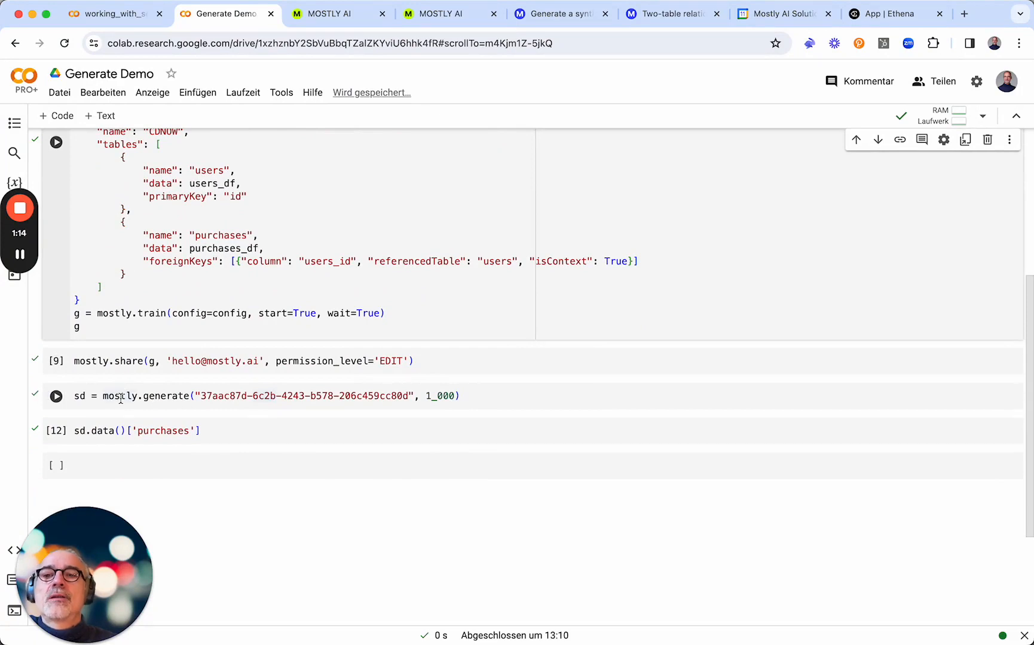
left_click(217, 396)
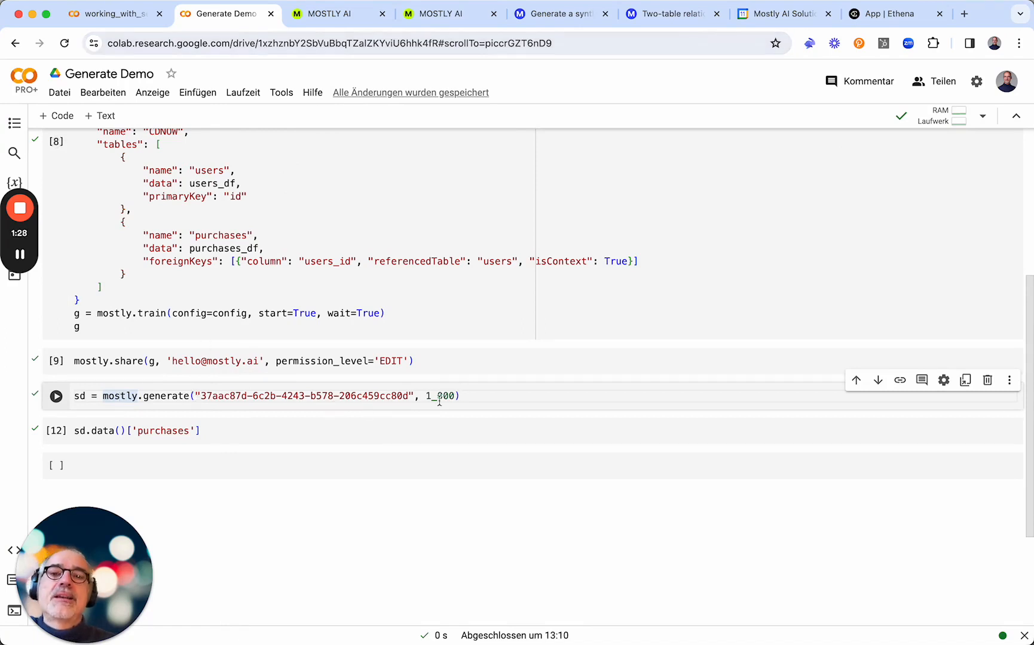
left_click(464, 395)
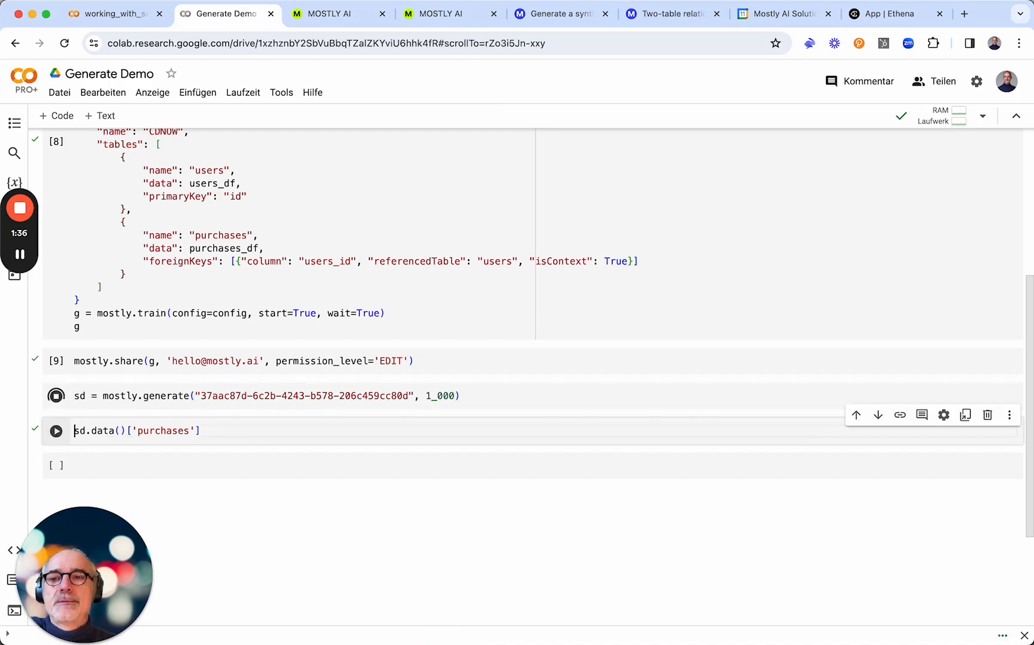
left_click(55, 396)
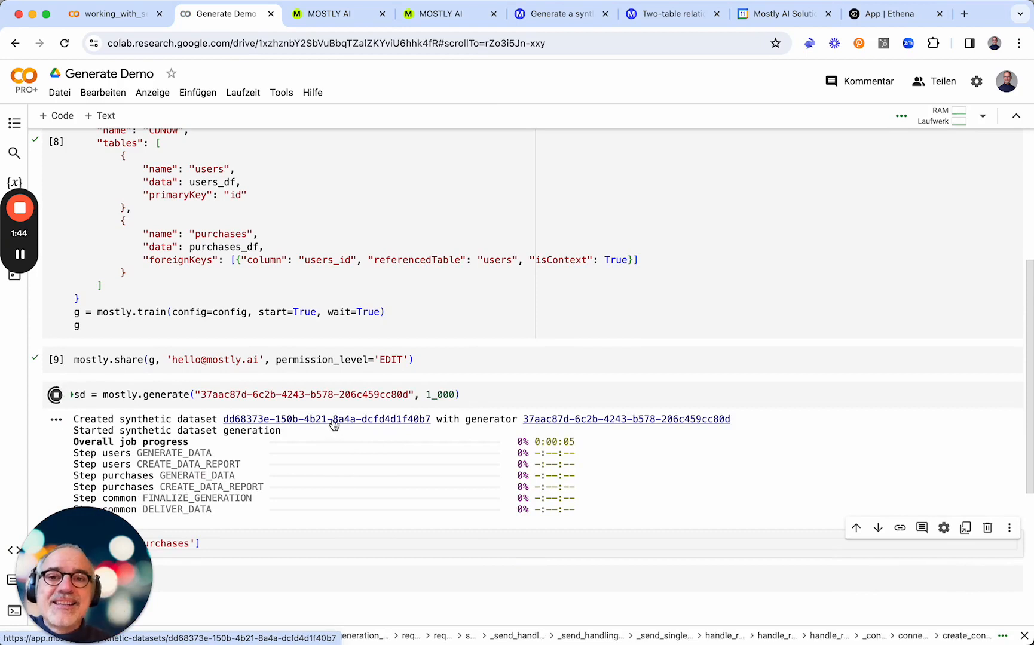
Follow the synthetic dataset ID link in the cell output to its MOSTLY AI page.
left_click(325, 419)
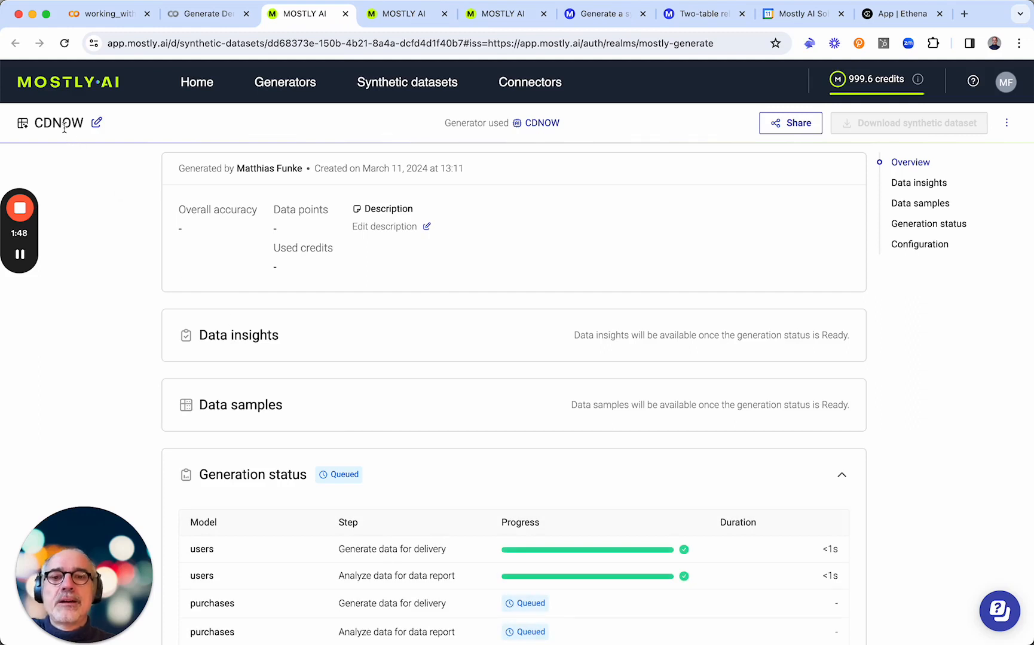
Review the dataset's Generation status, then return to the notebook showing 50% progress.
scroll("down", 3)
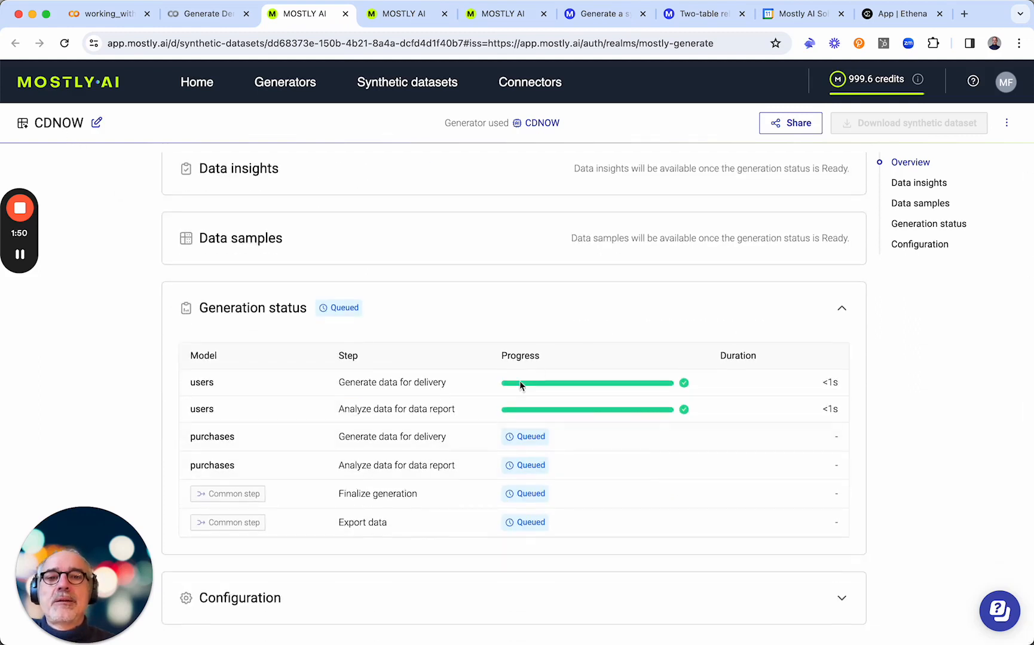
mouse_move(213, 20)
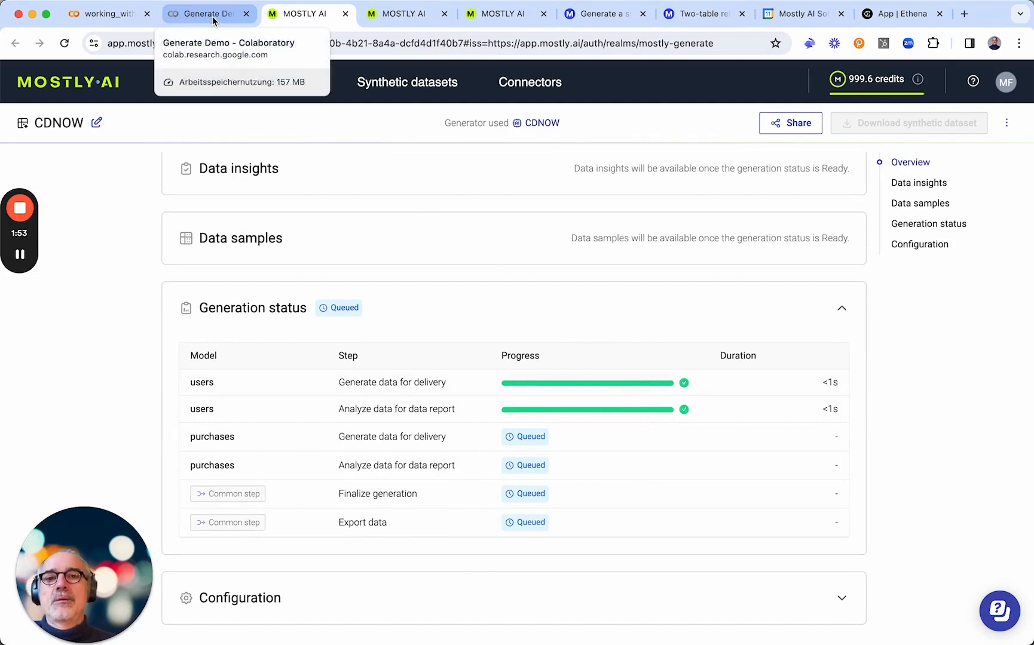
left_click(212, 13)
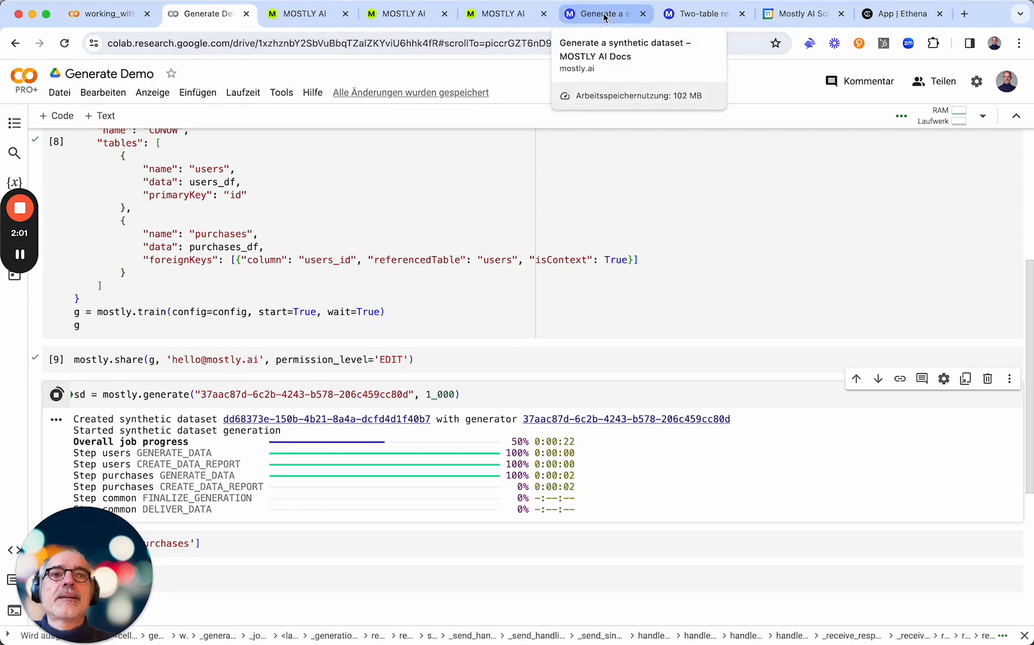
Reread the two-table Python docs example, then view the CDNOW dataset with all steps complete.
left_click(698, 13)
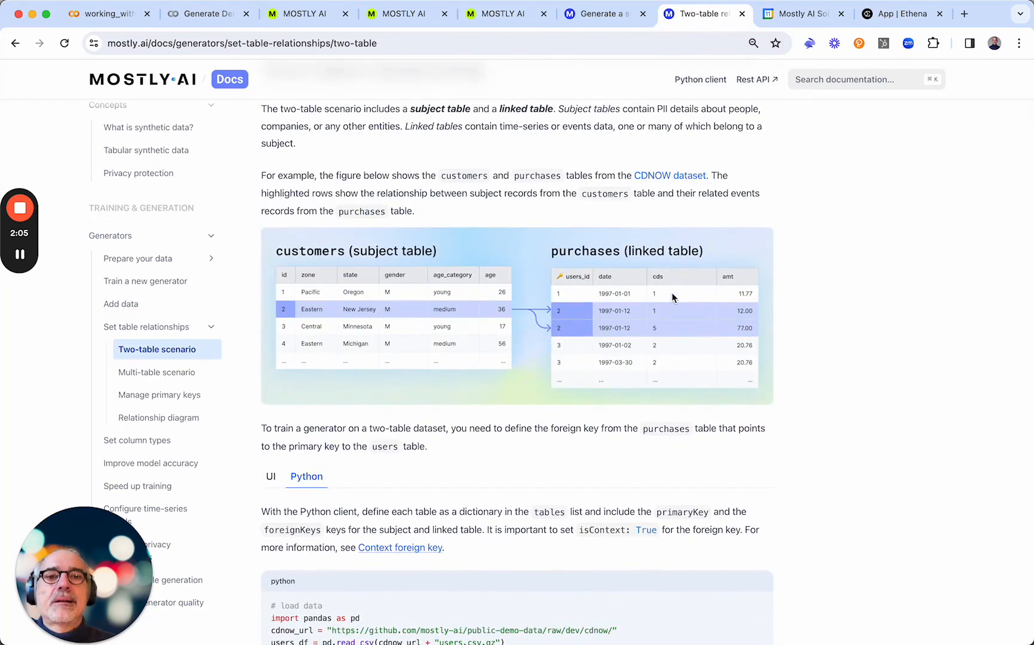
mouse_move(624, 277)
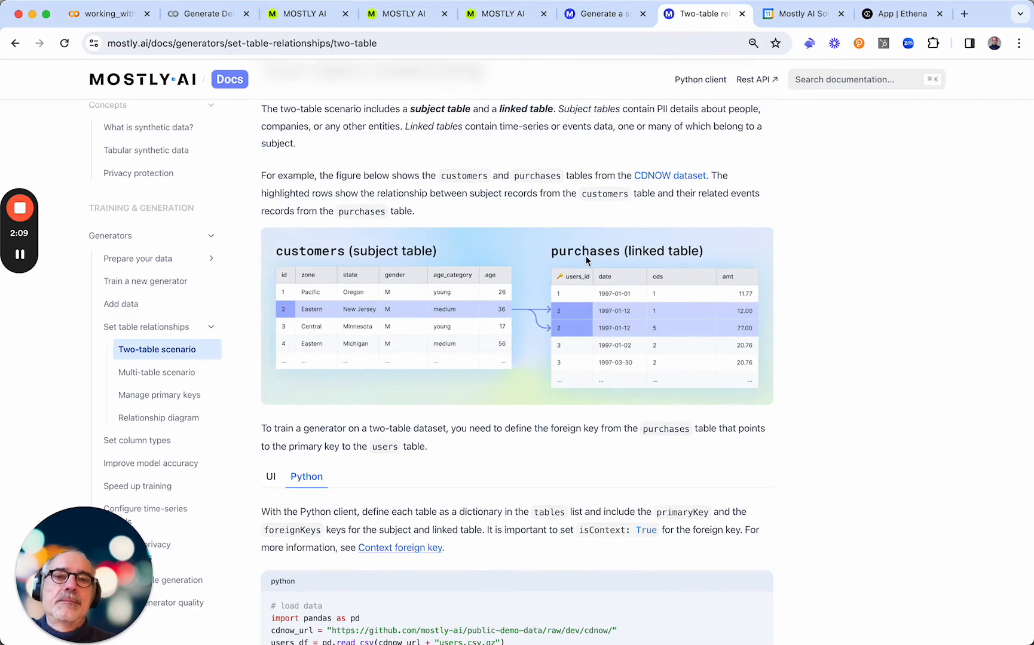
mouse_move(617, 320)
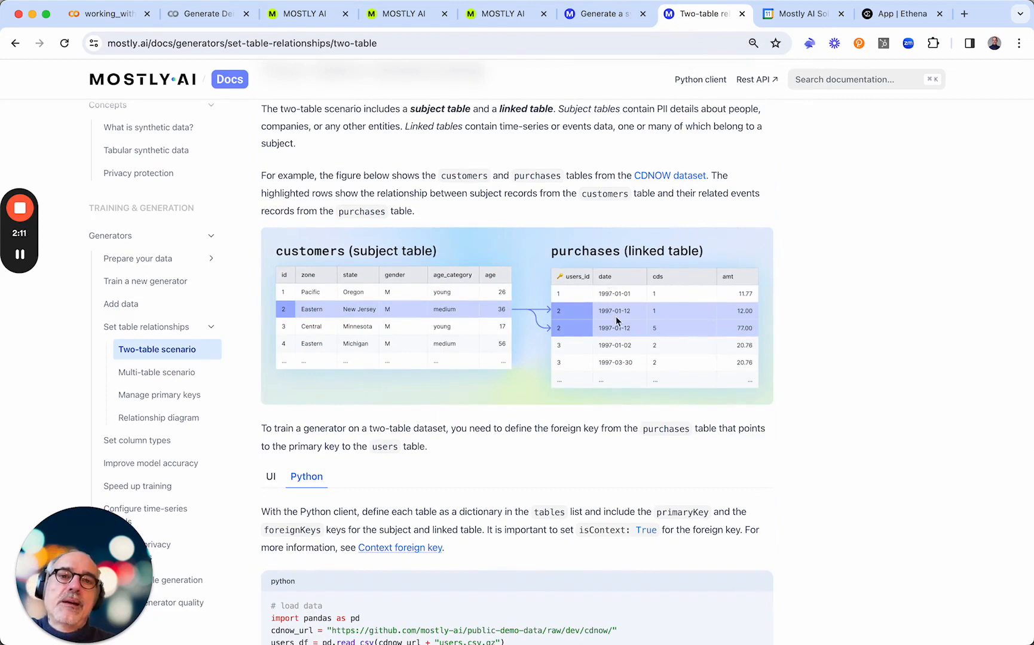
mouse_move(678, 350)
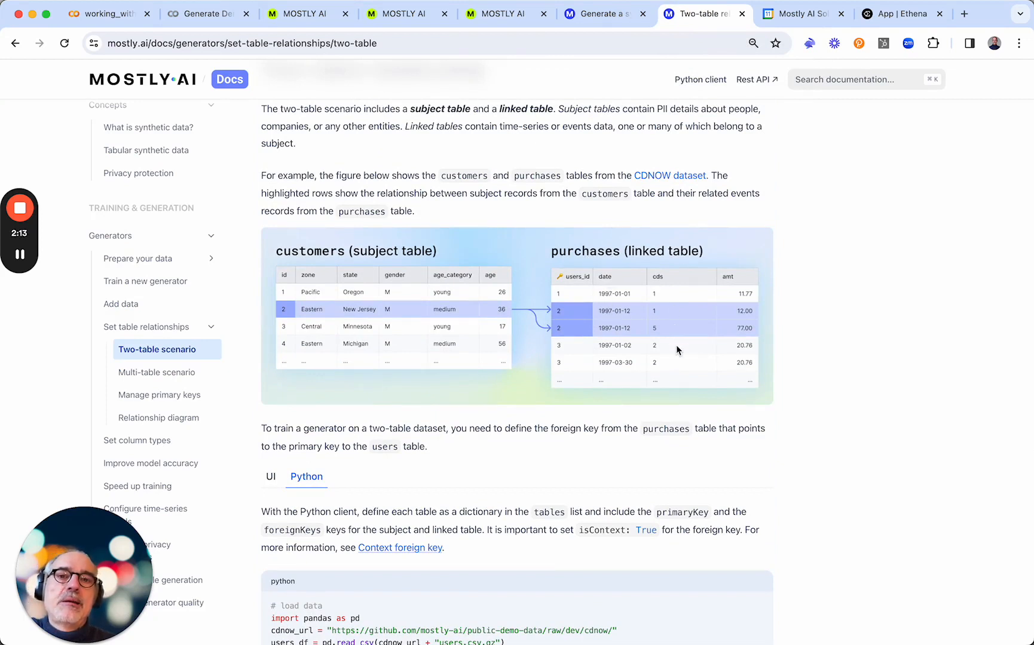
mouse_move(659, 305)
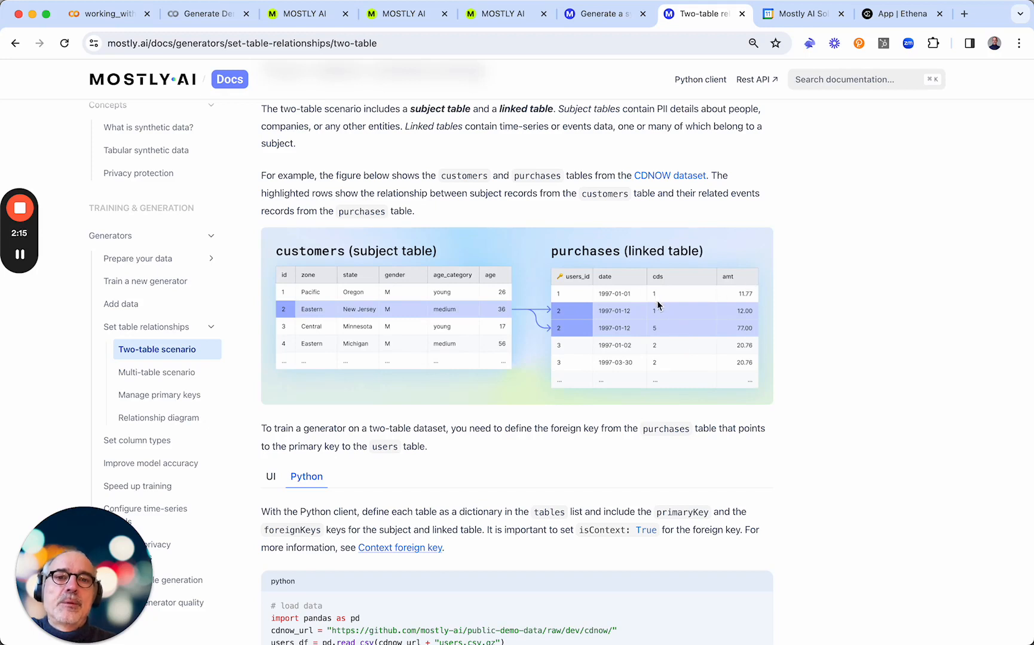
mouse_move(738, 351)
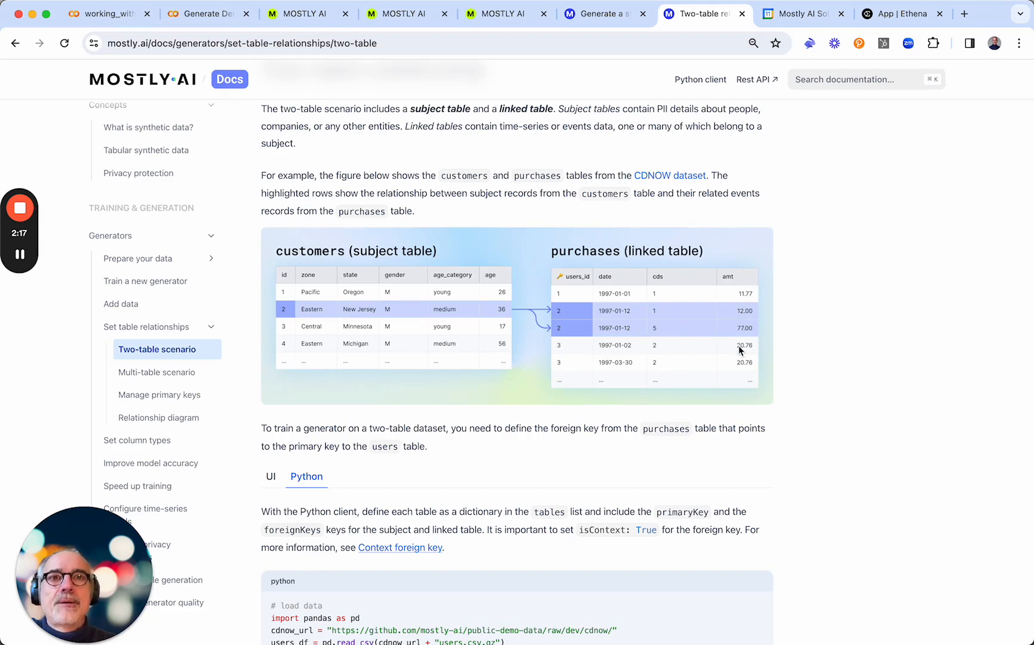
mouse_move(437, 80)
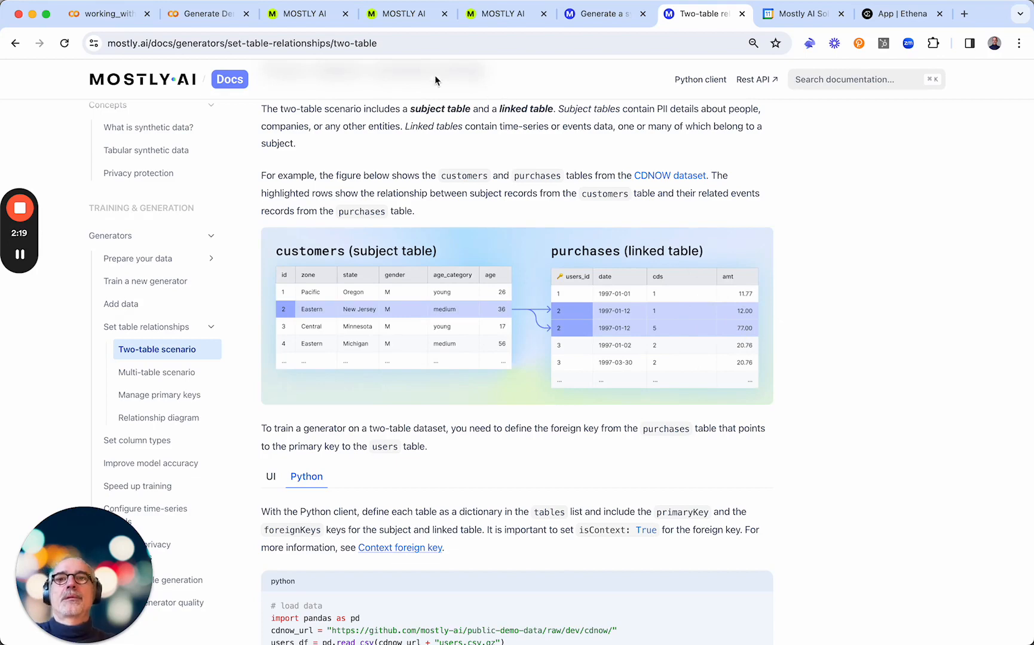
left_click(304, 13)
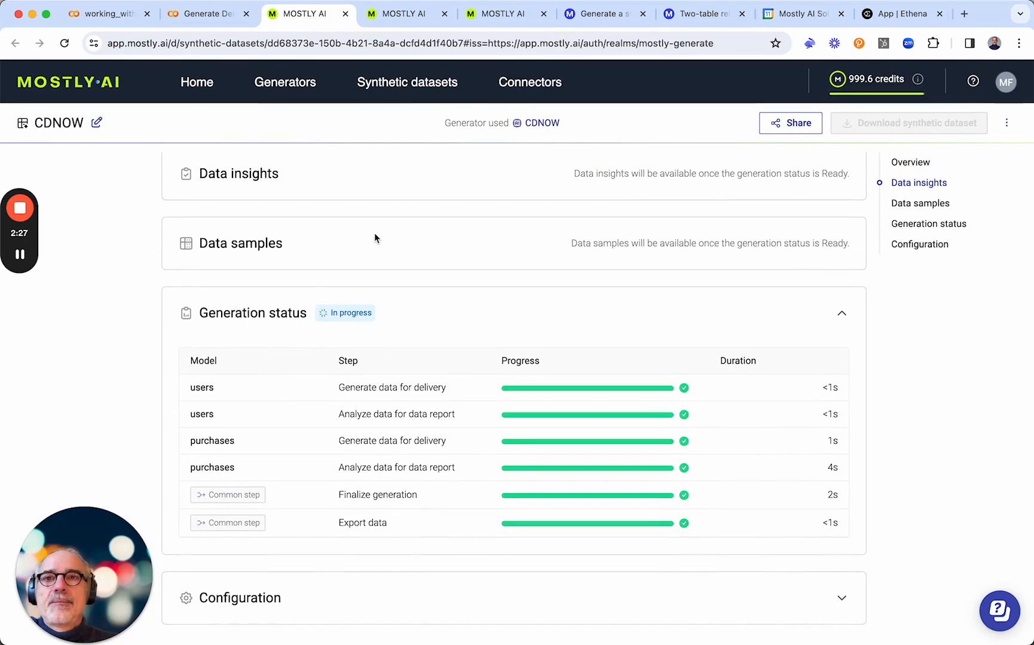
Return to the Generate Demo notebook where the synthetic dataset now reports ready.
left_click(205, 13)
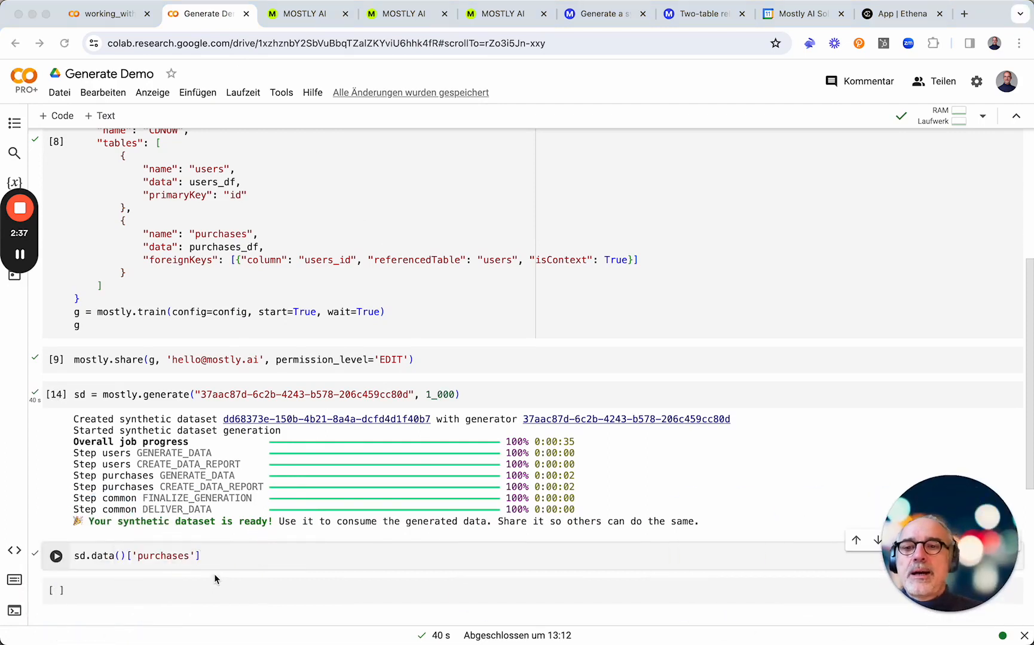
Run sd.data()['purchases'] to show the 2,362-row synthetic purchases table.
left_click(202, 555)
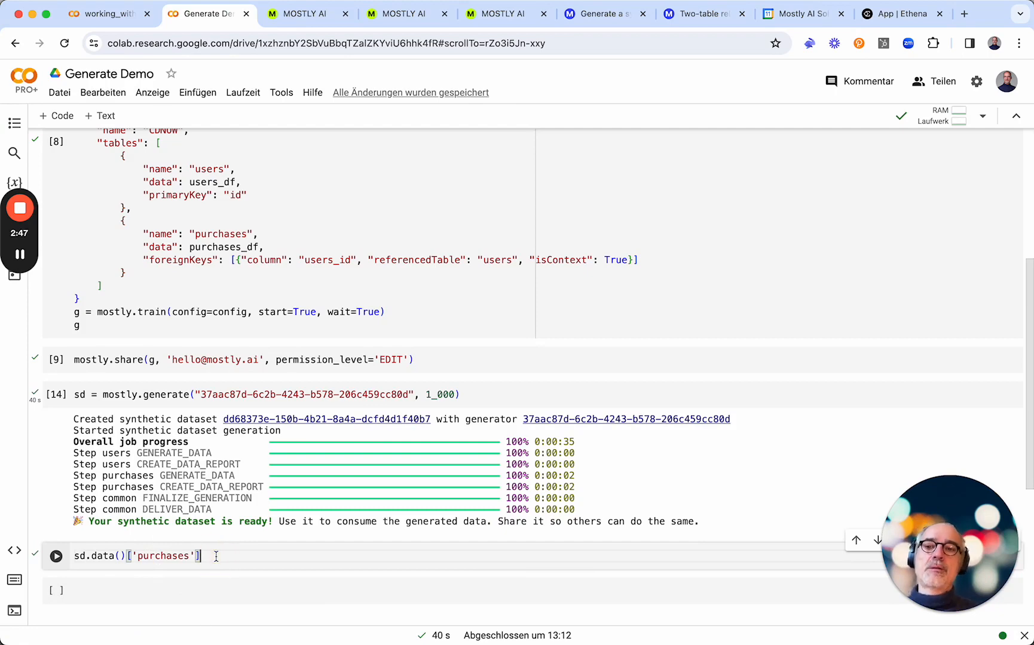
left_click(55, 555)
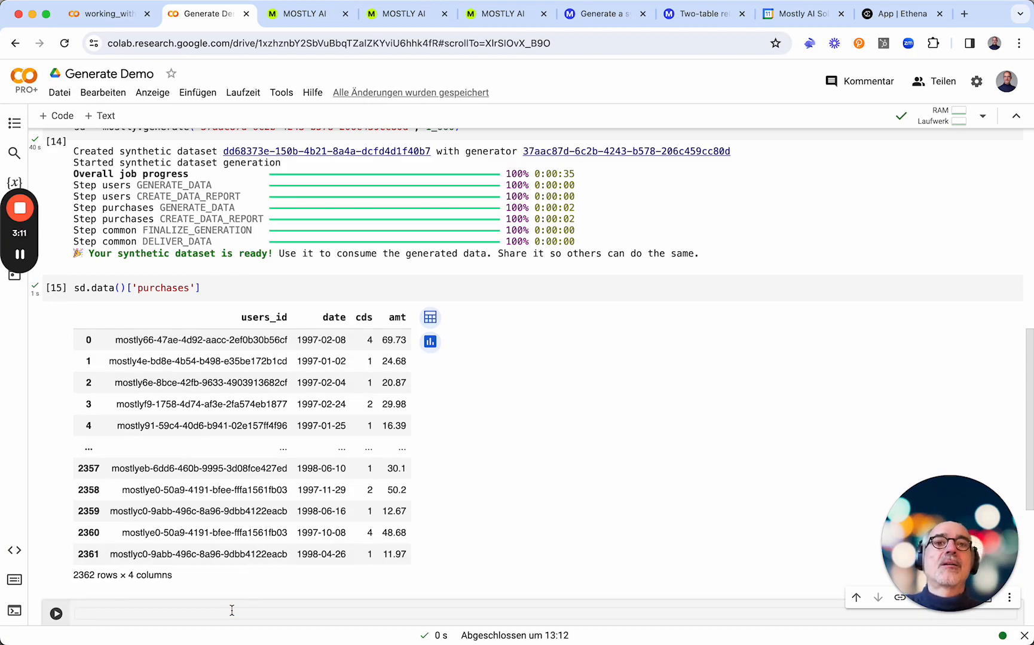
mouse_move(302, 623)
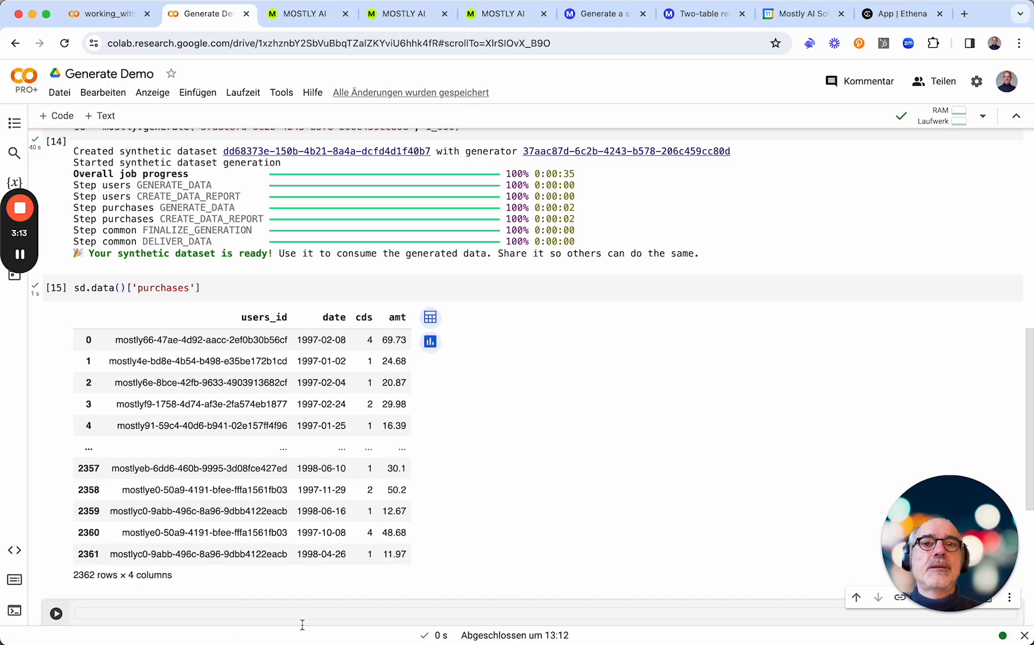